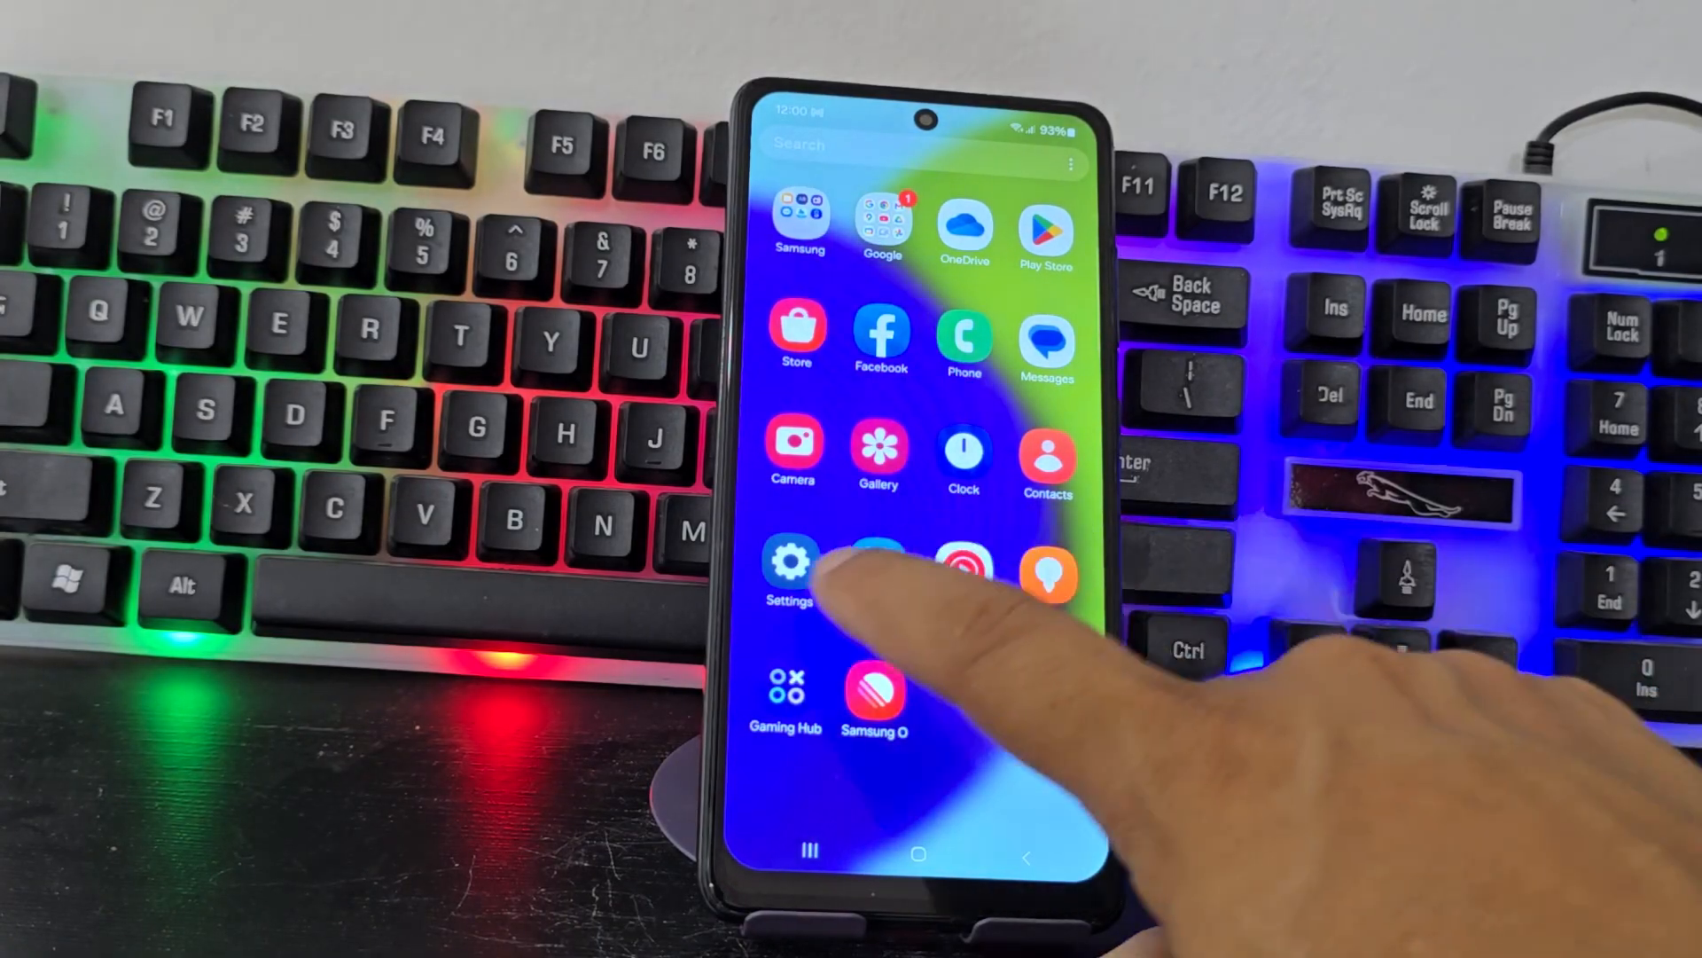
# Step: Launch Samsung Settings and go to Accounts and backup
pyautogui.click(794, 561)
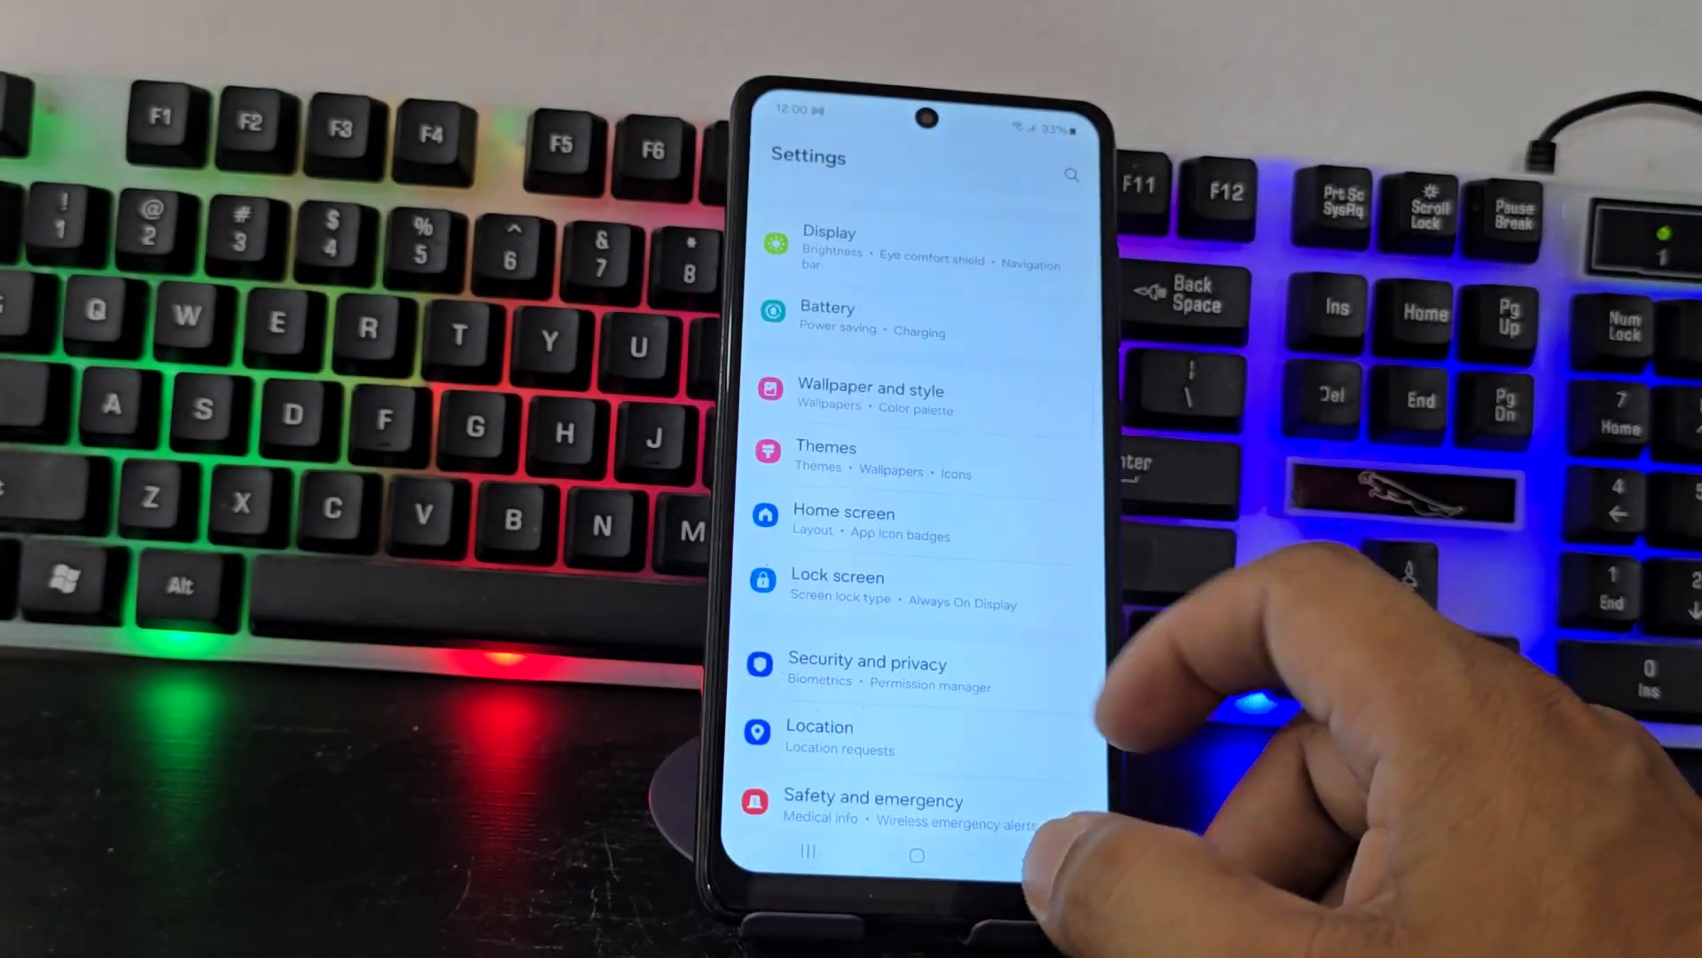
pyautogui.scroll(-3)
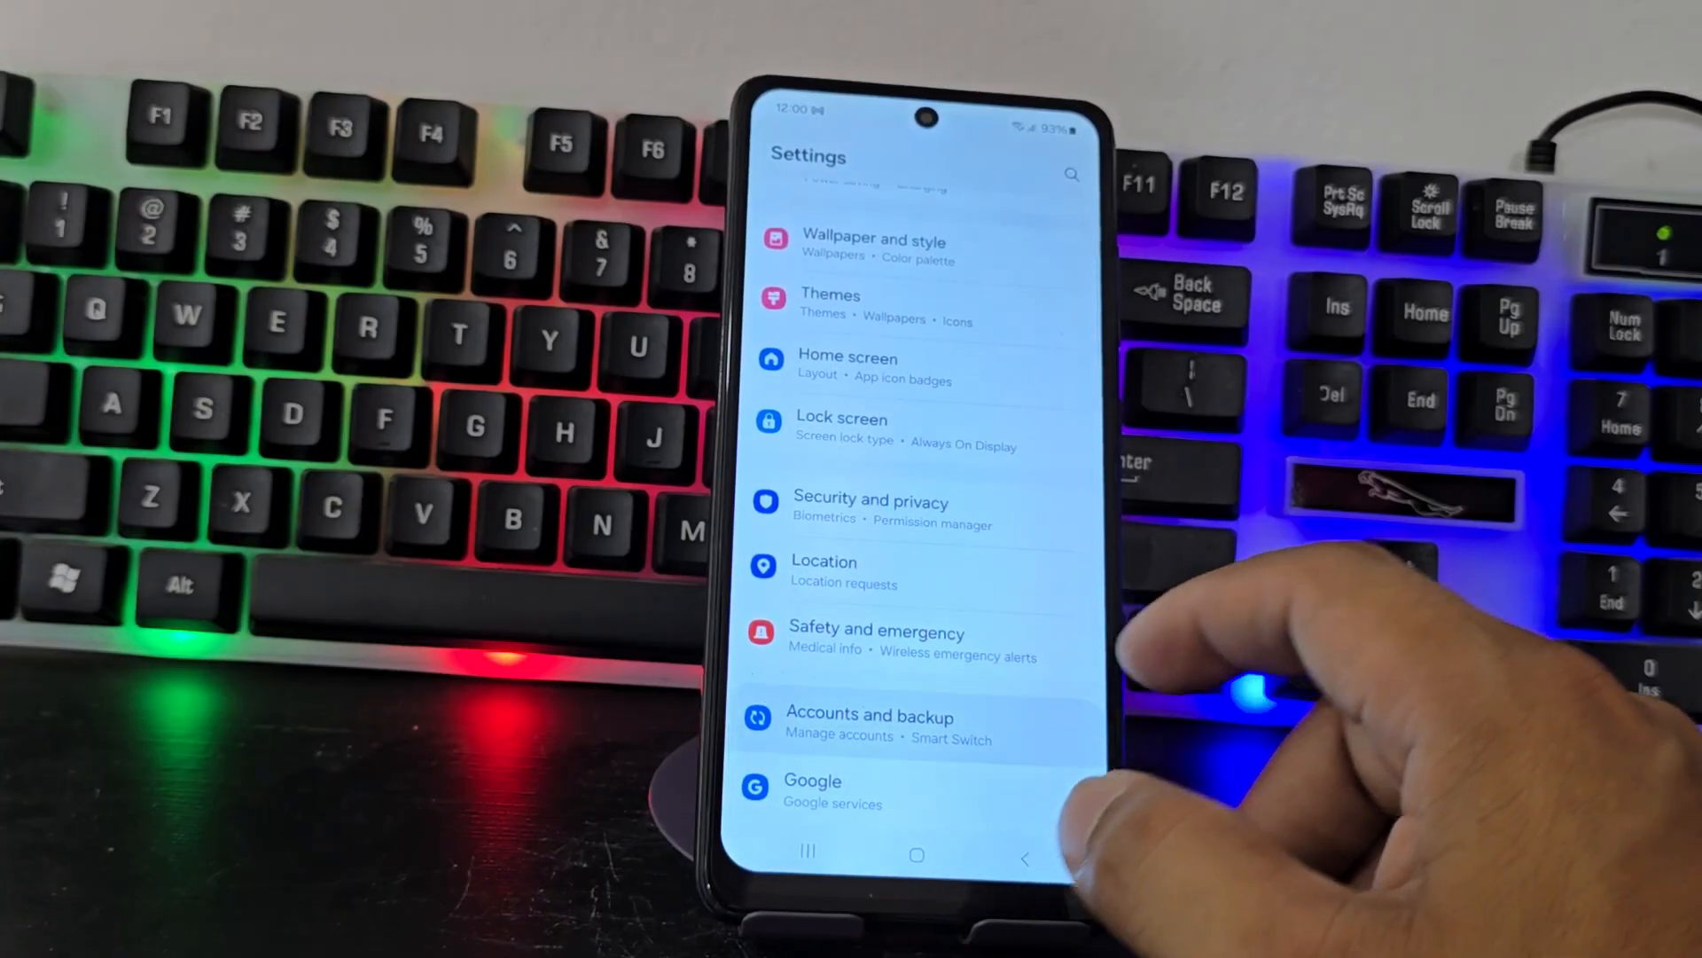
pyautogui.click(870, 723)
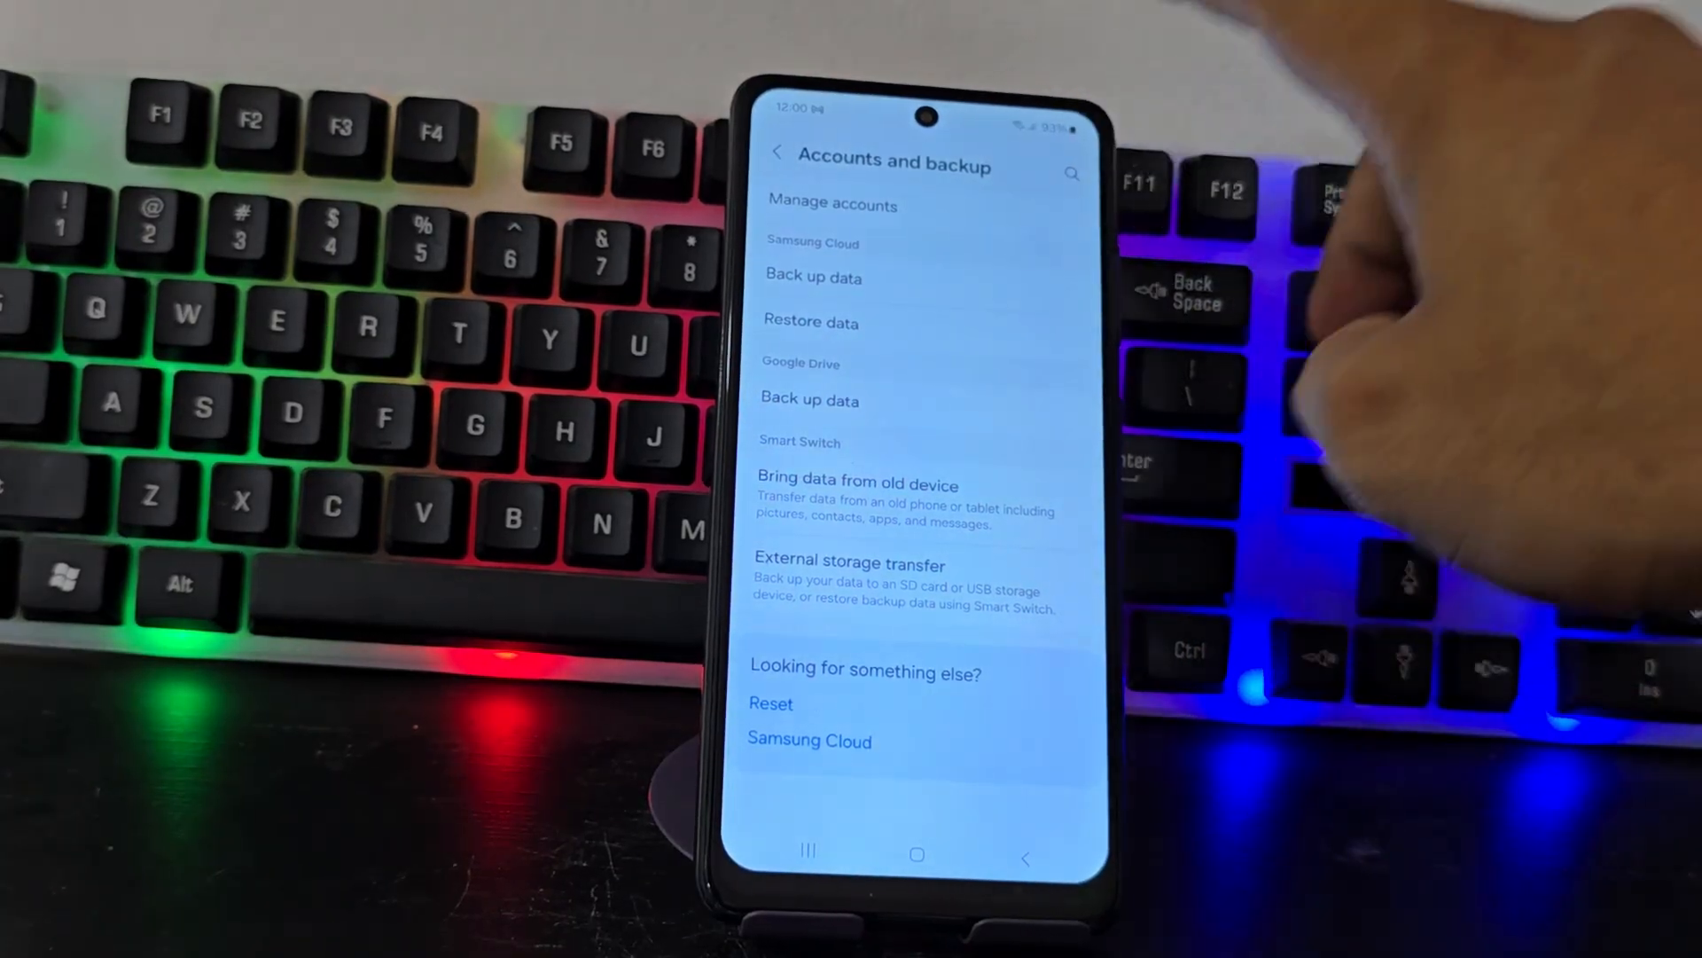
# Step: Run the recent search 'google' from the Google app's search bar
pyautogui.click(832, 203)
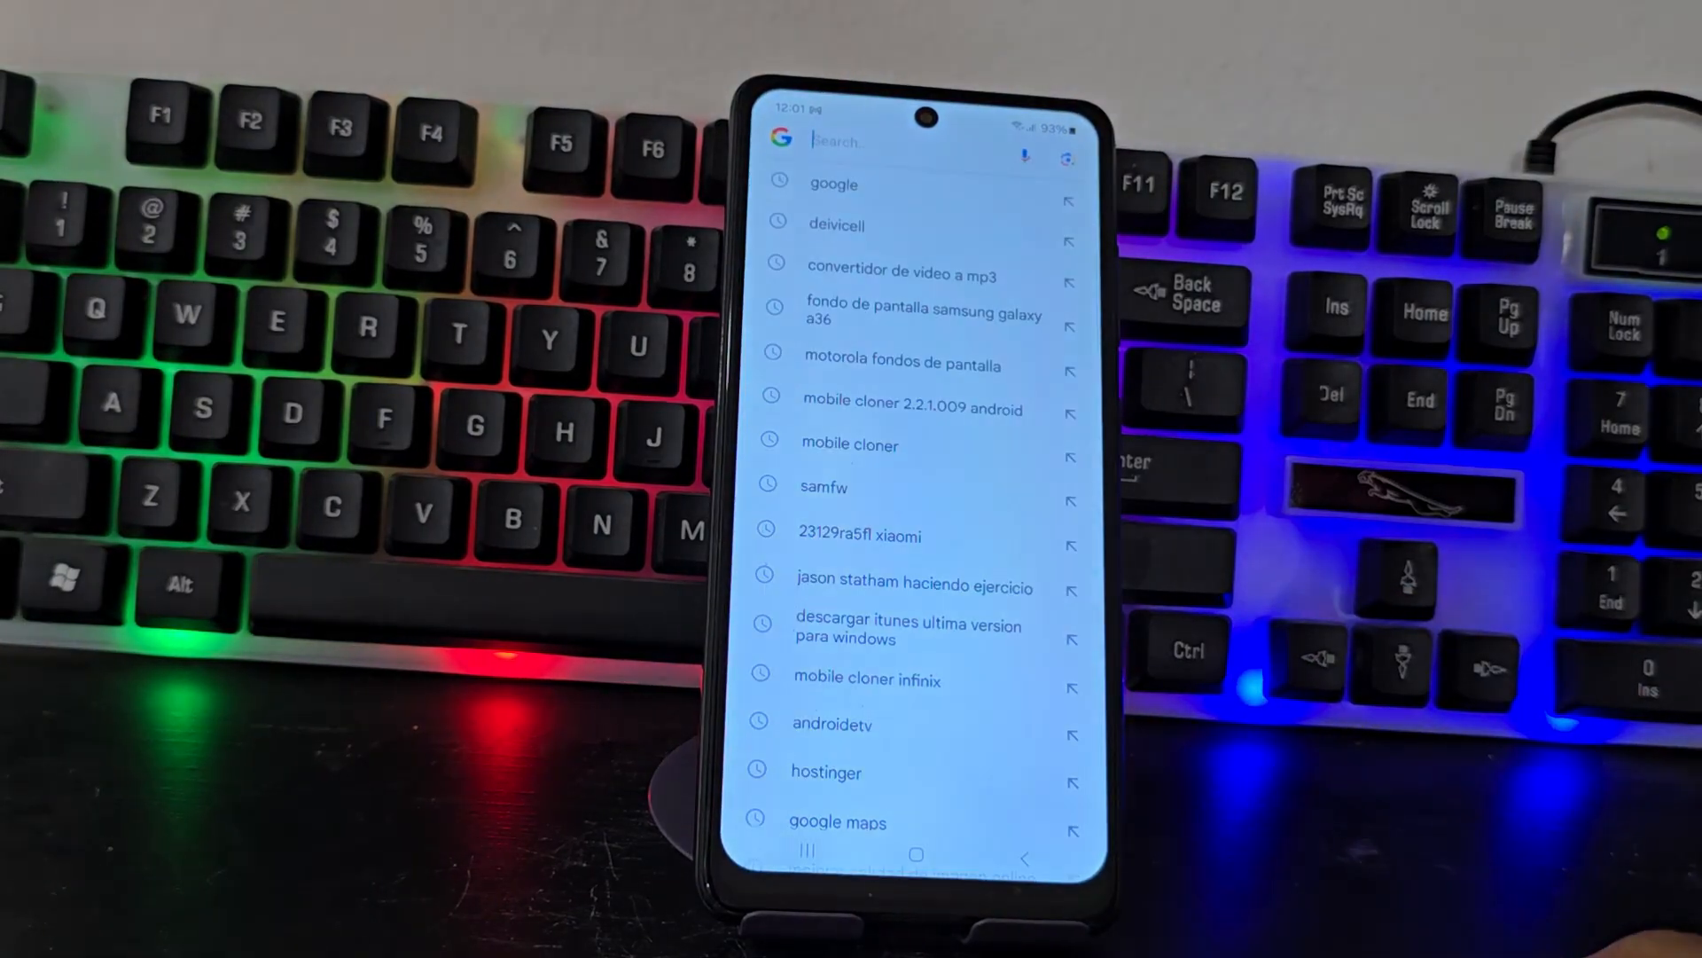
pyautogui.click(834, 183)
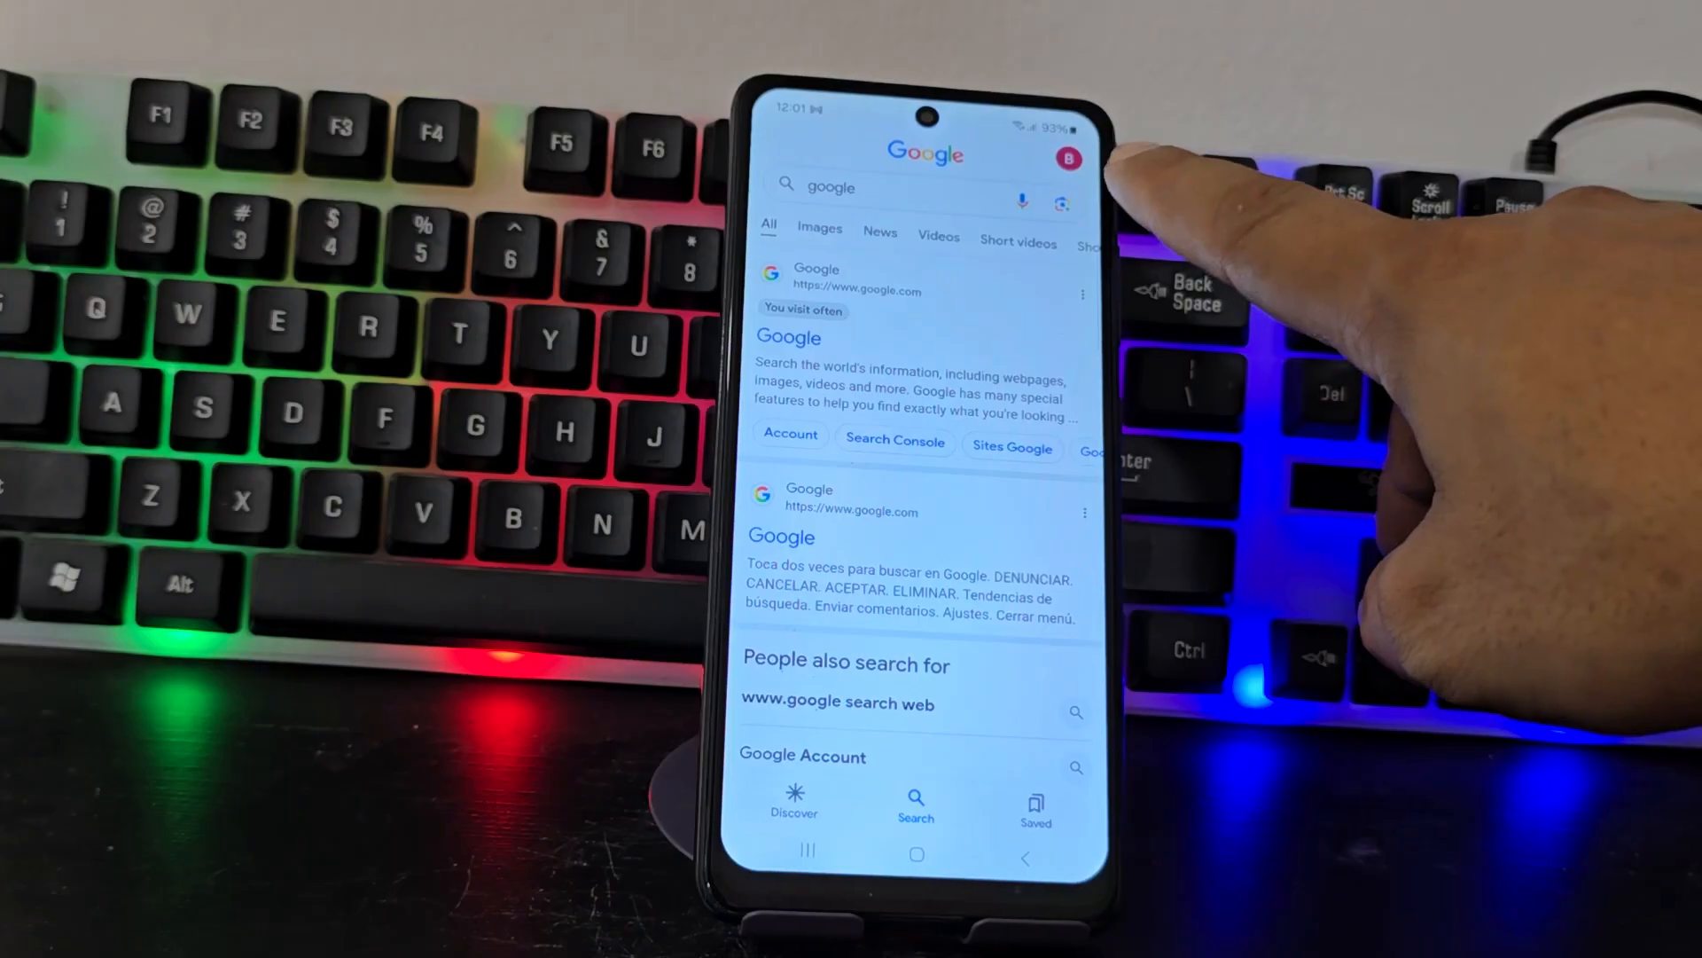
# Step: Open Manage your Google Account from the avatar menu, then return home
pyautogui.click(1069, 159)
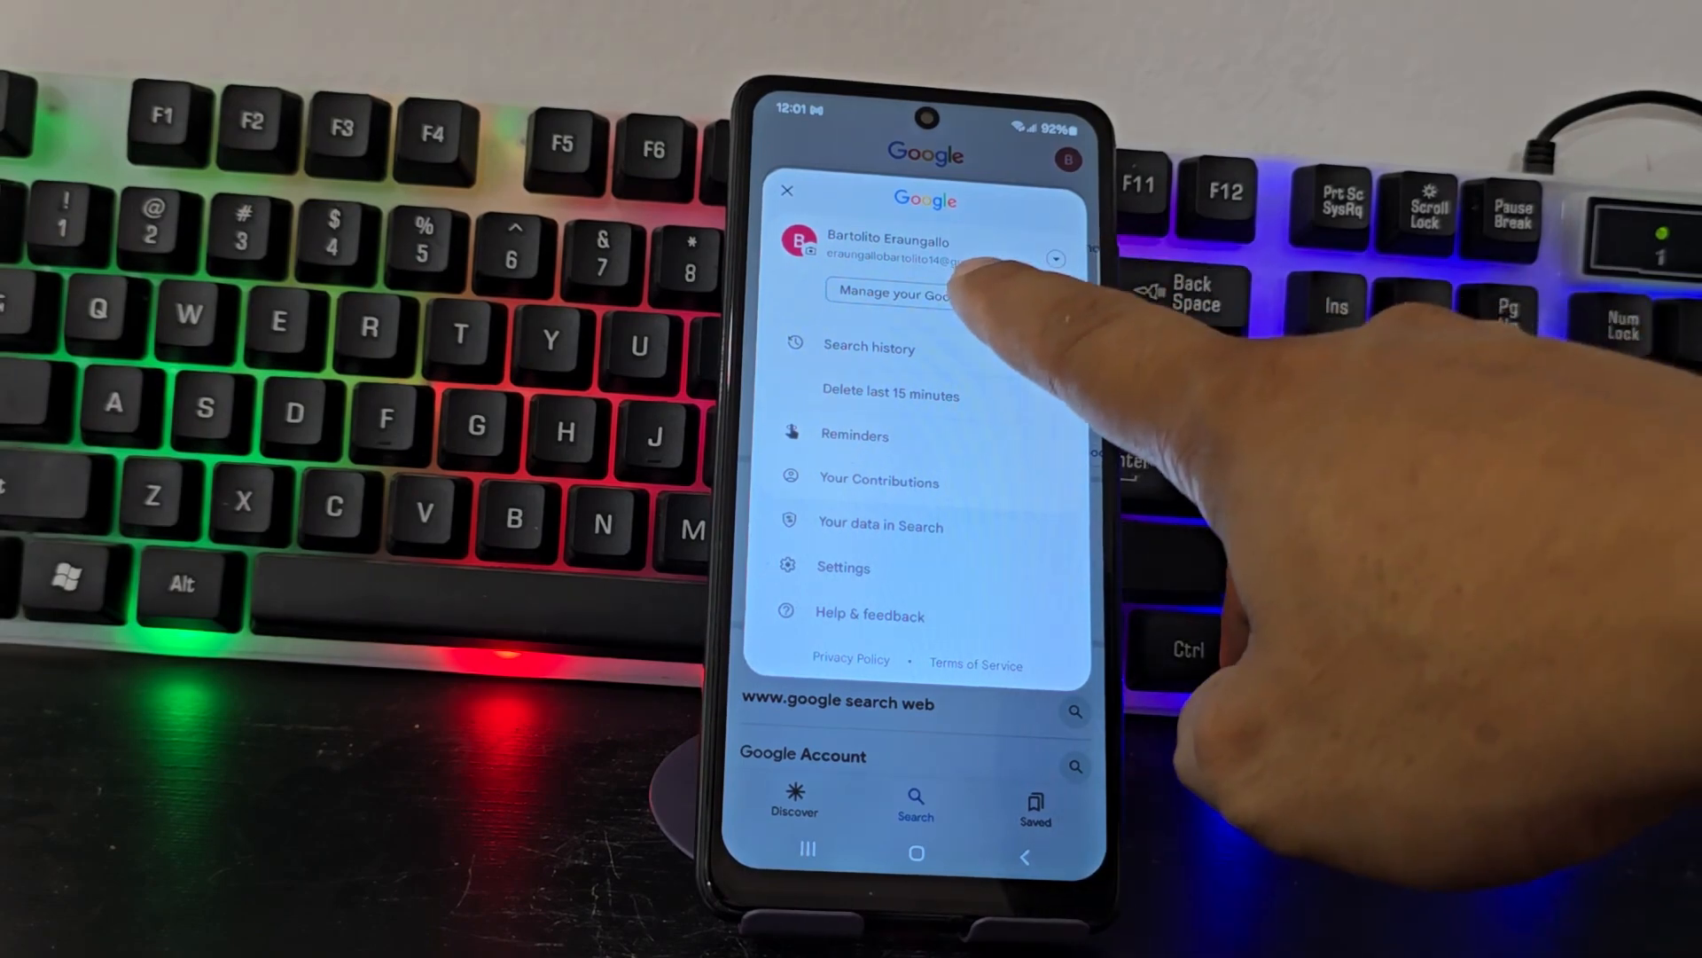
pyautogui.click(901, 292)
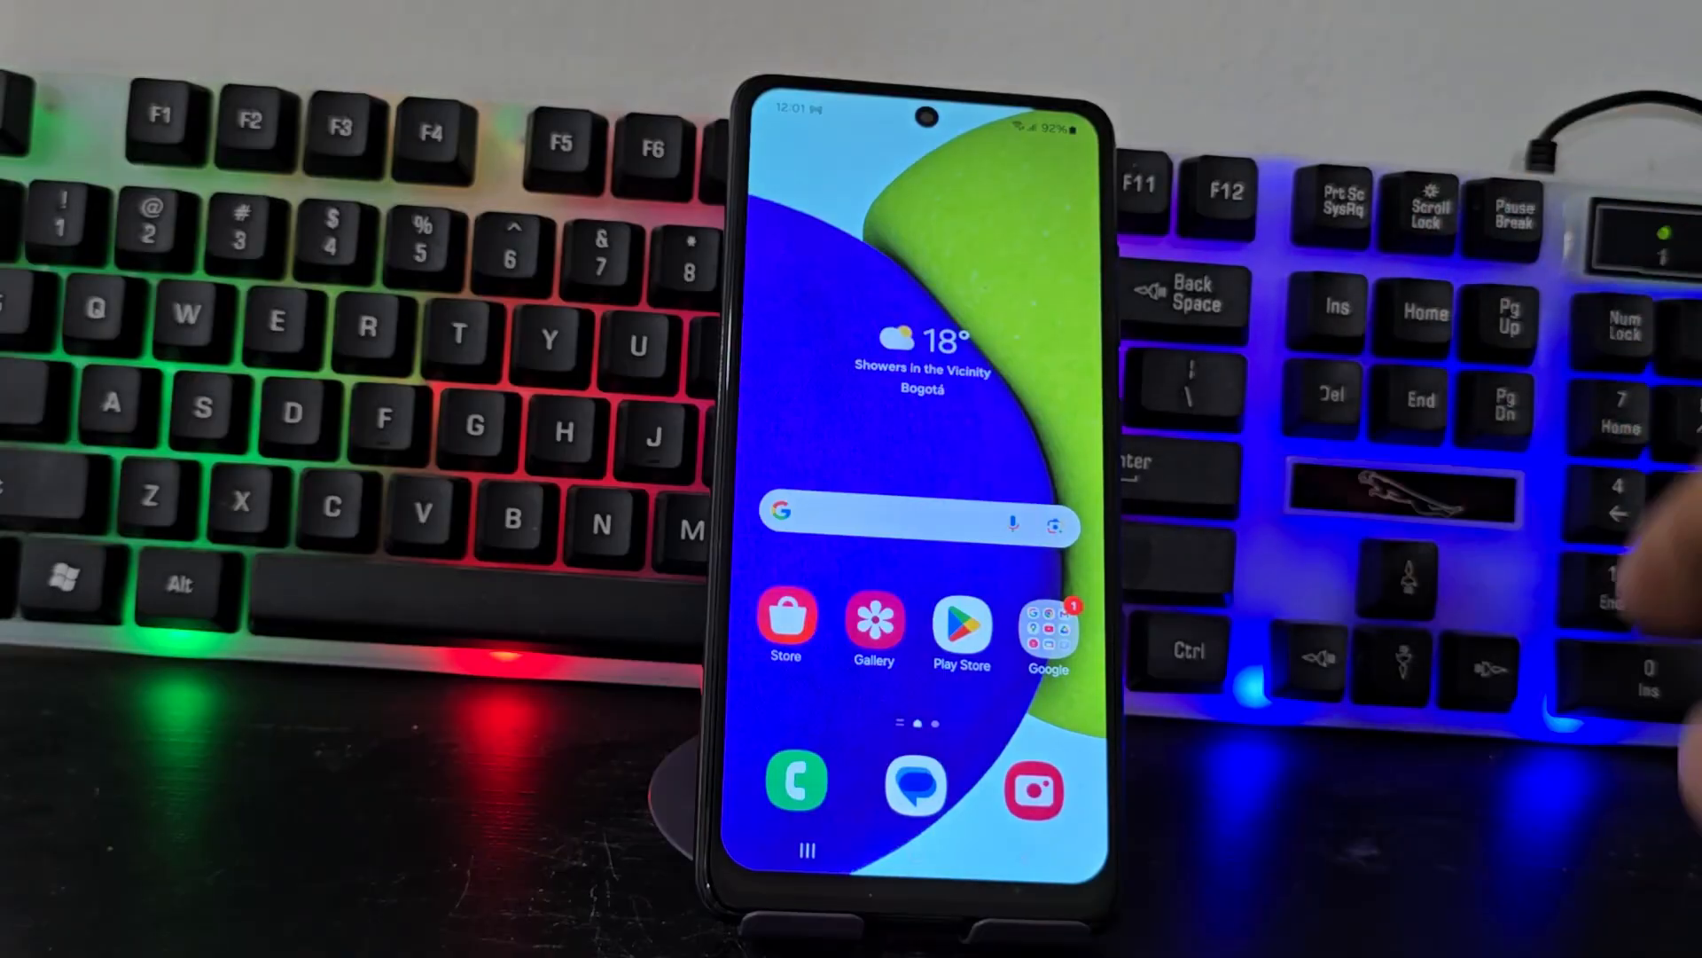
# Step: Reach the Google Account page via Play Store's avatar menu, then show recent apps
pyautogui.click(959, 629)
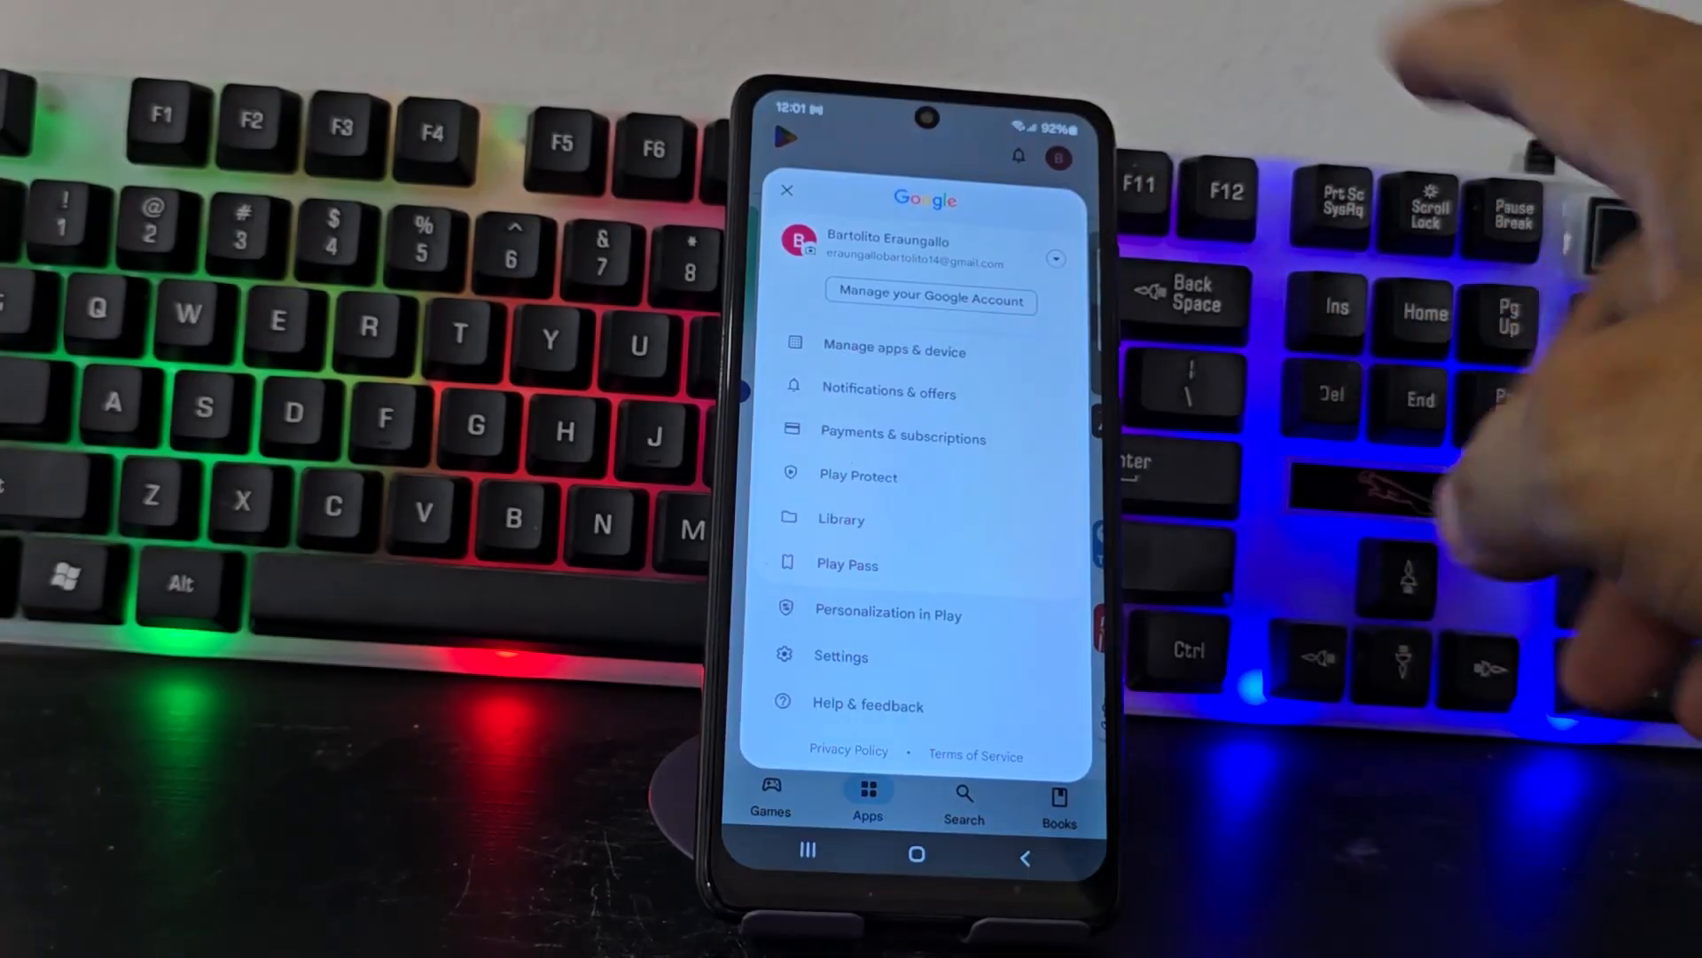
pyautogui.click(928, 300)
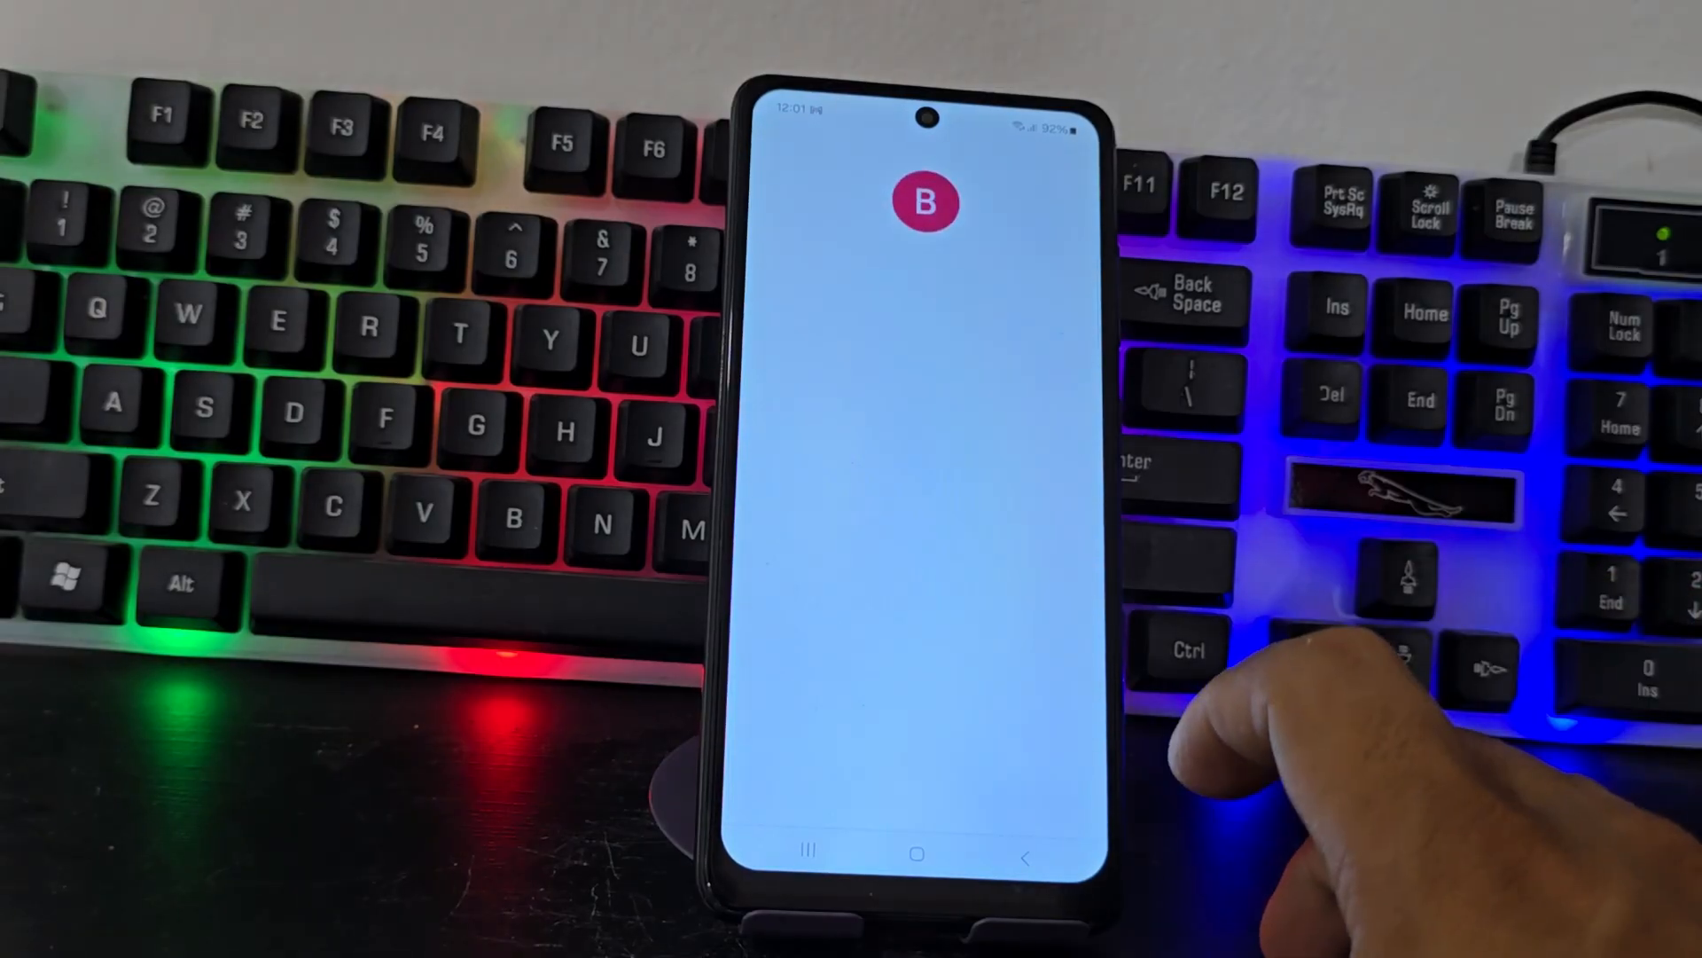
pyautogui.click(925, 204)
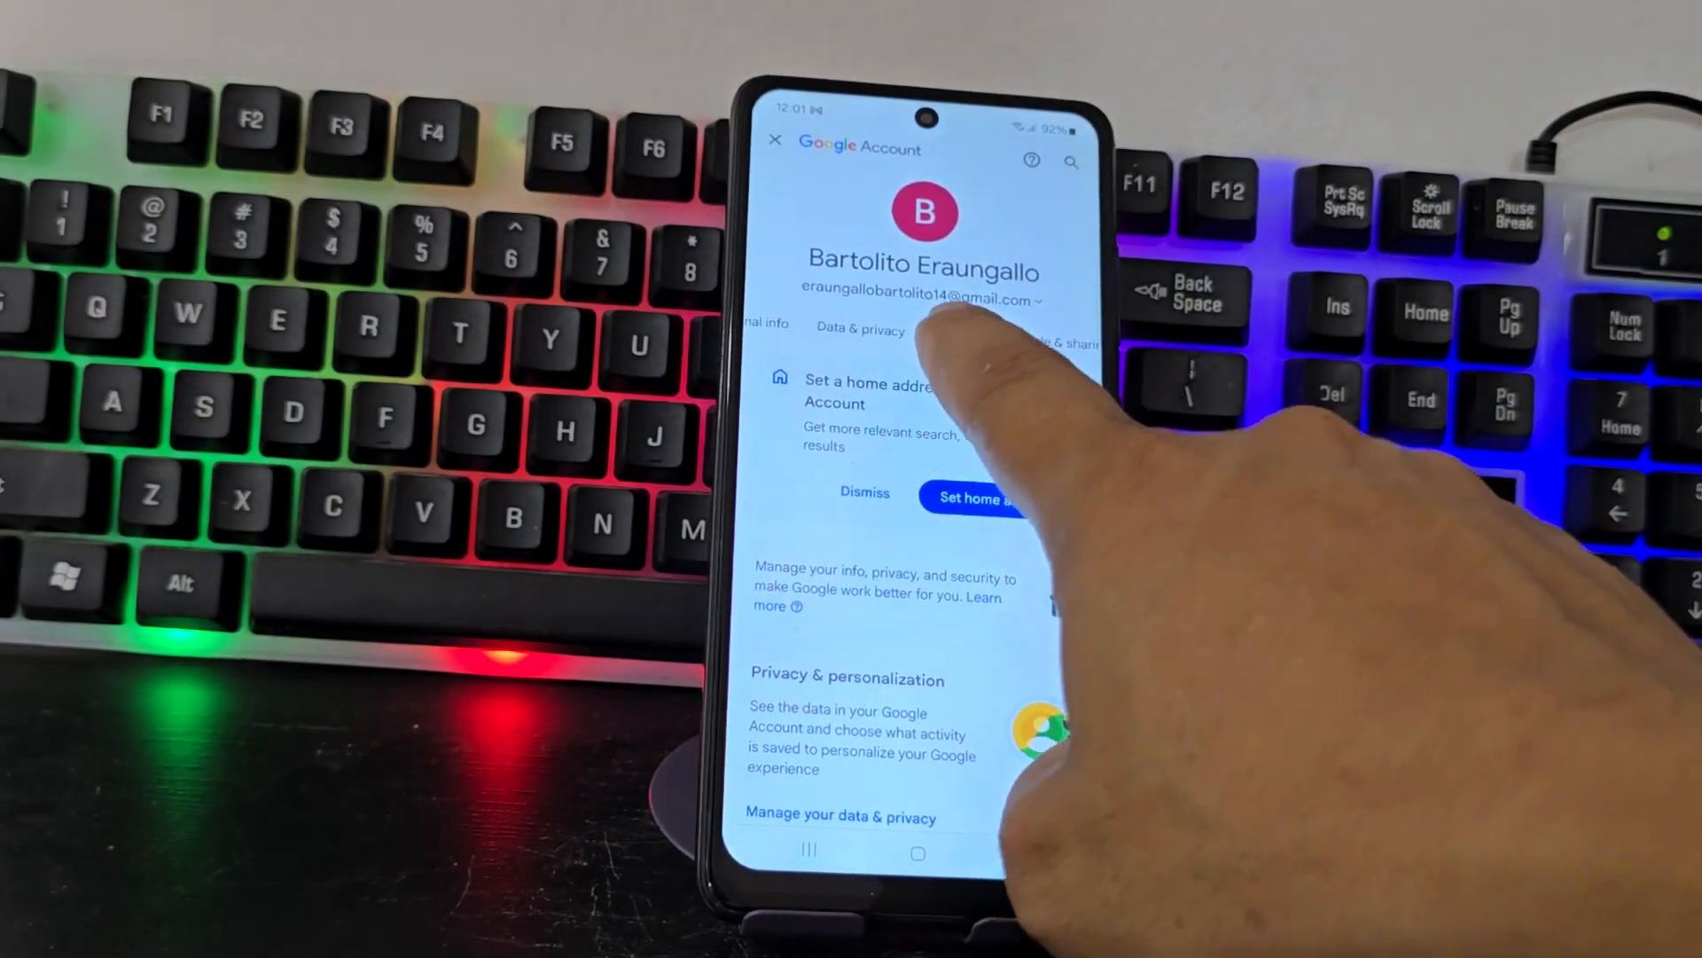
pyautogui.click(926, 199)
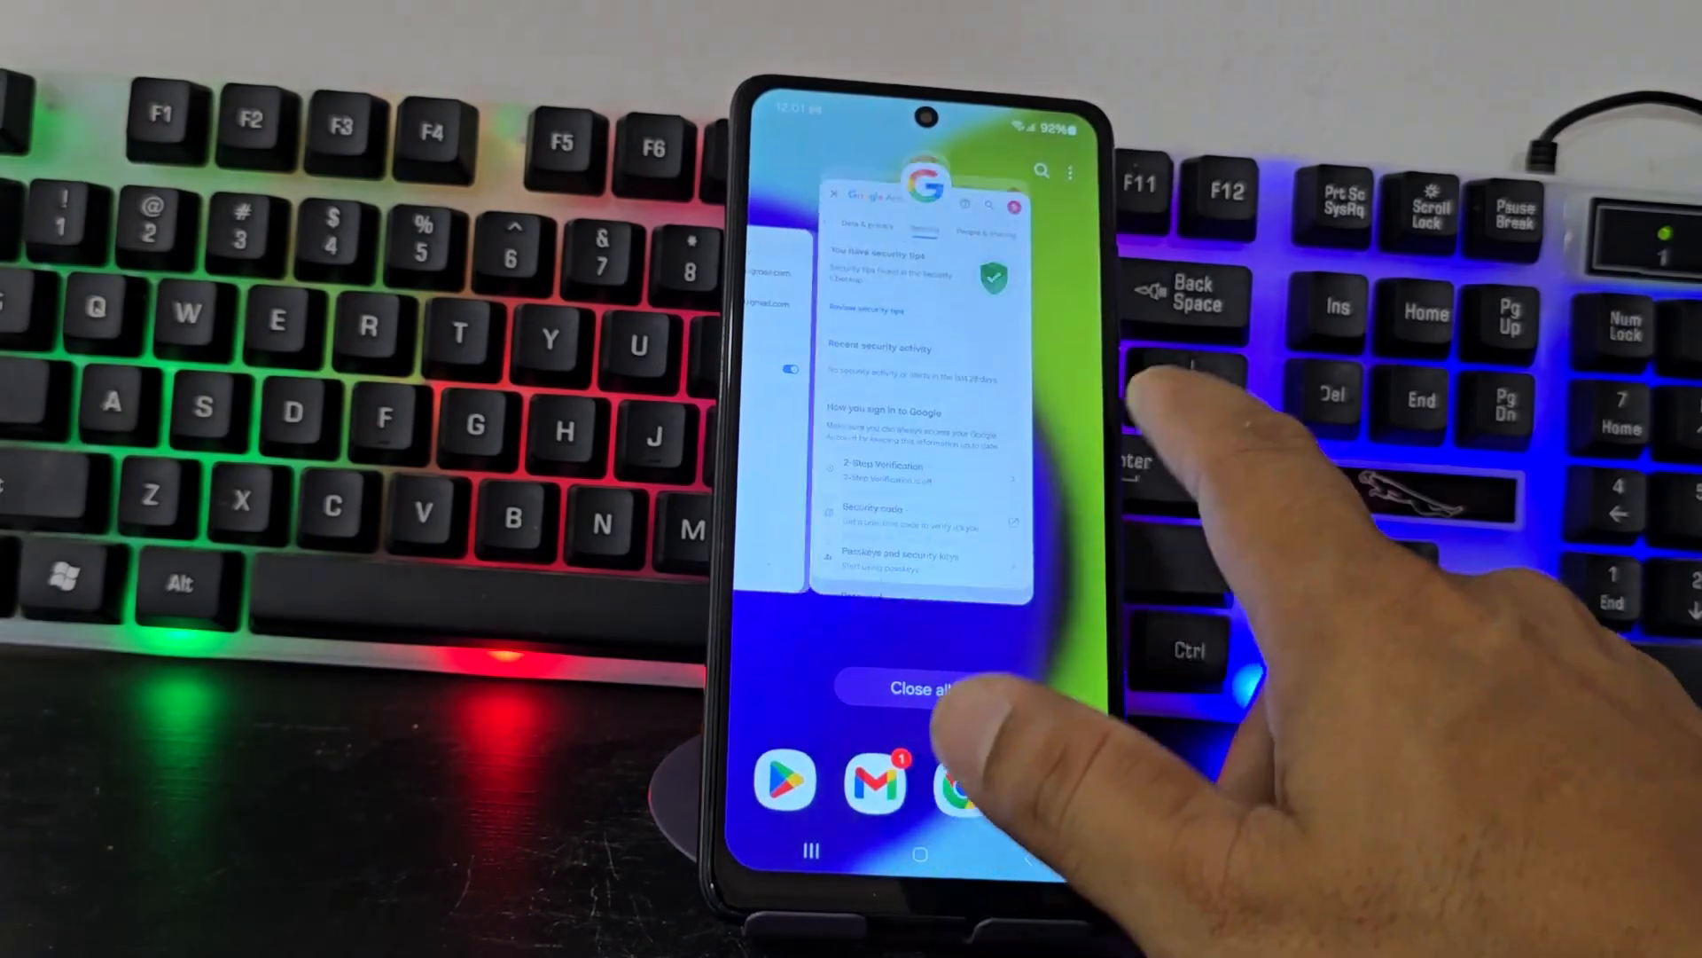
# Step: Open the Google account from Manage accounts to reach its Security tab
pyautogui.click(918, 688)
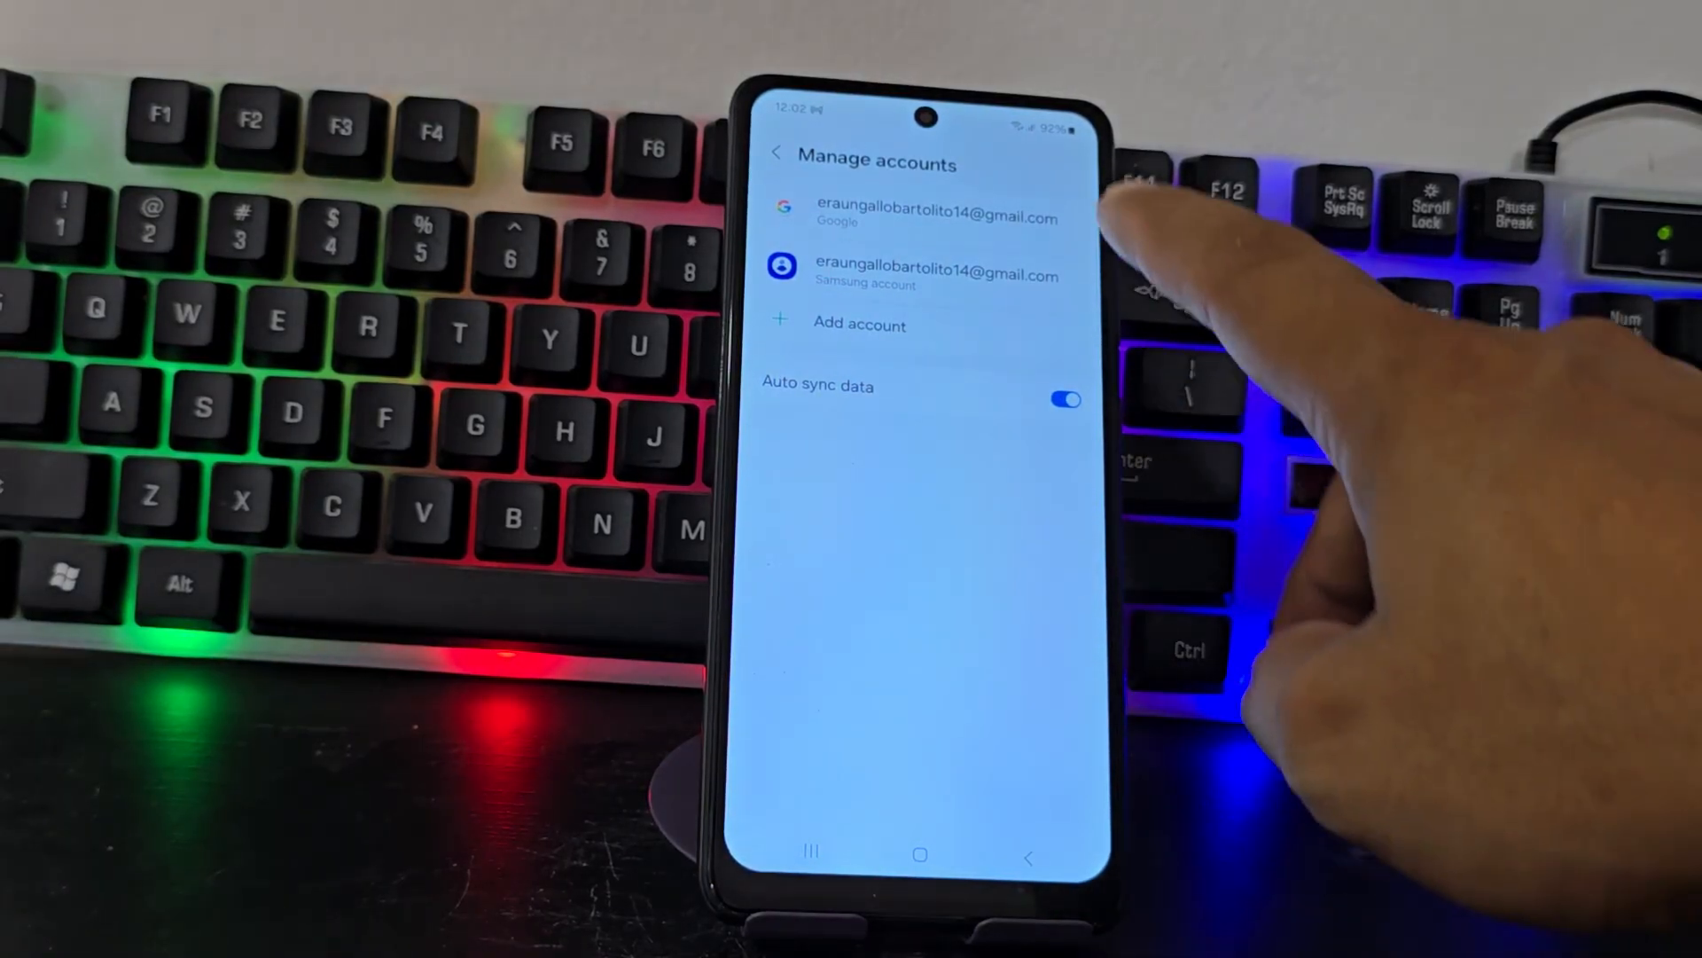
pyautogui.click(937, 217)
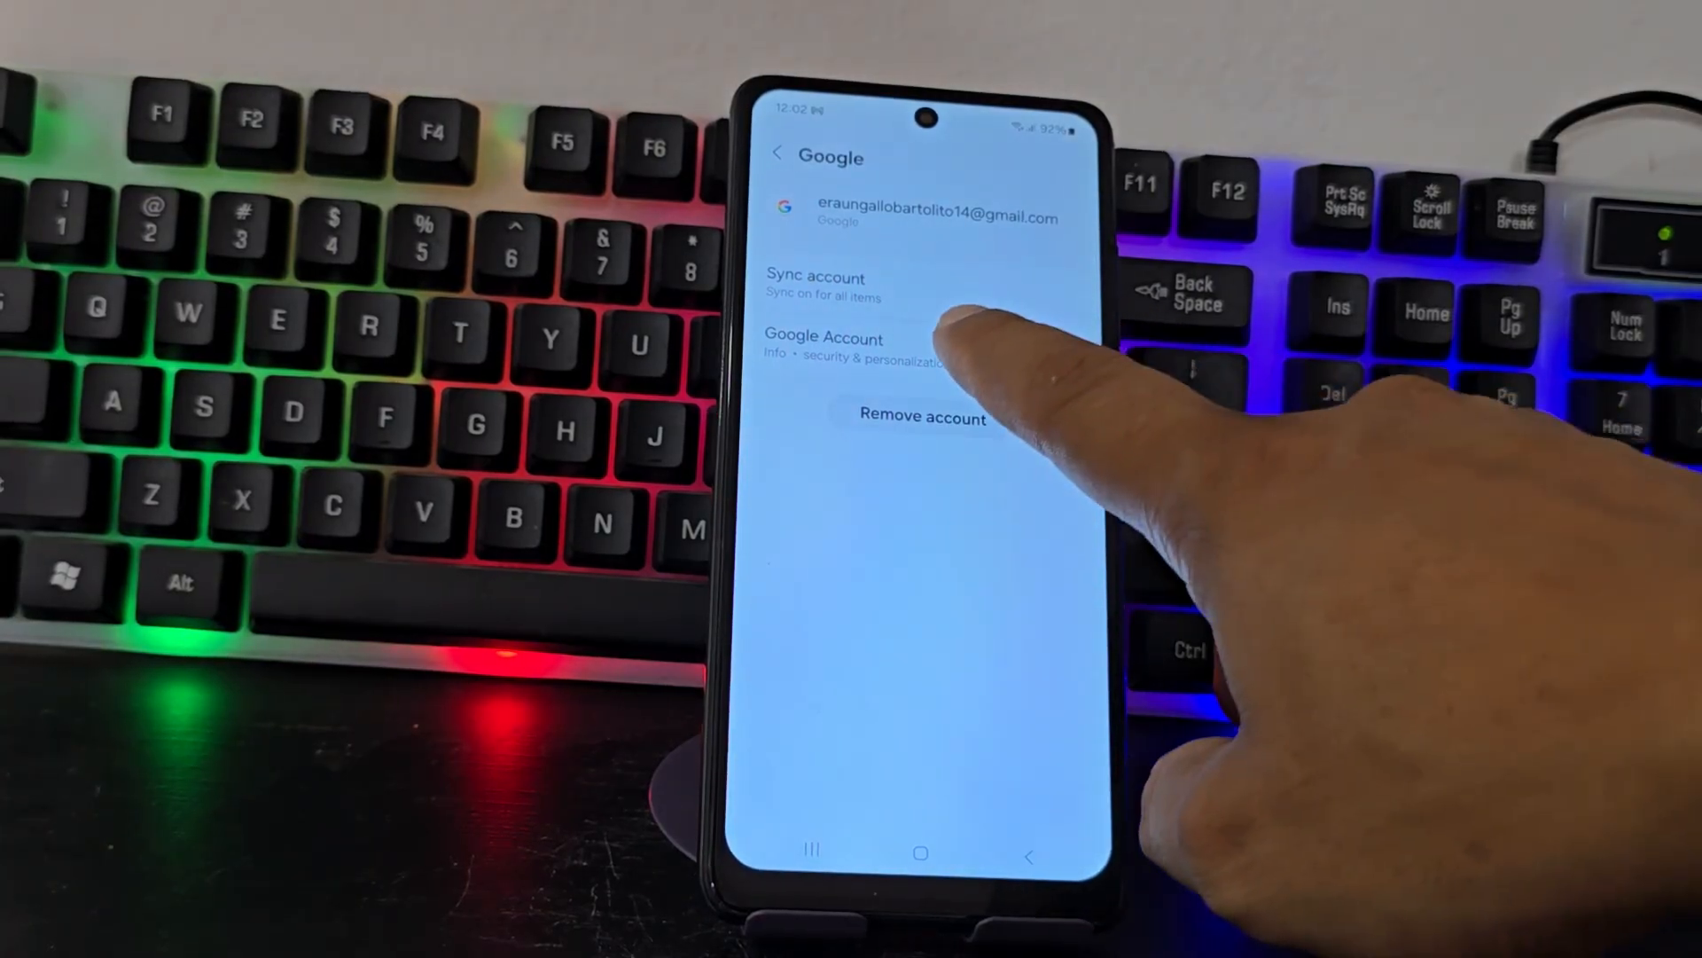
pyautogui.click(919, 416)
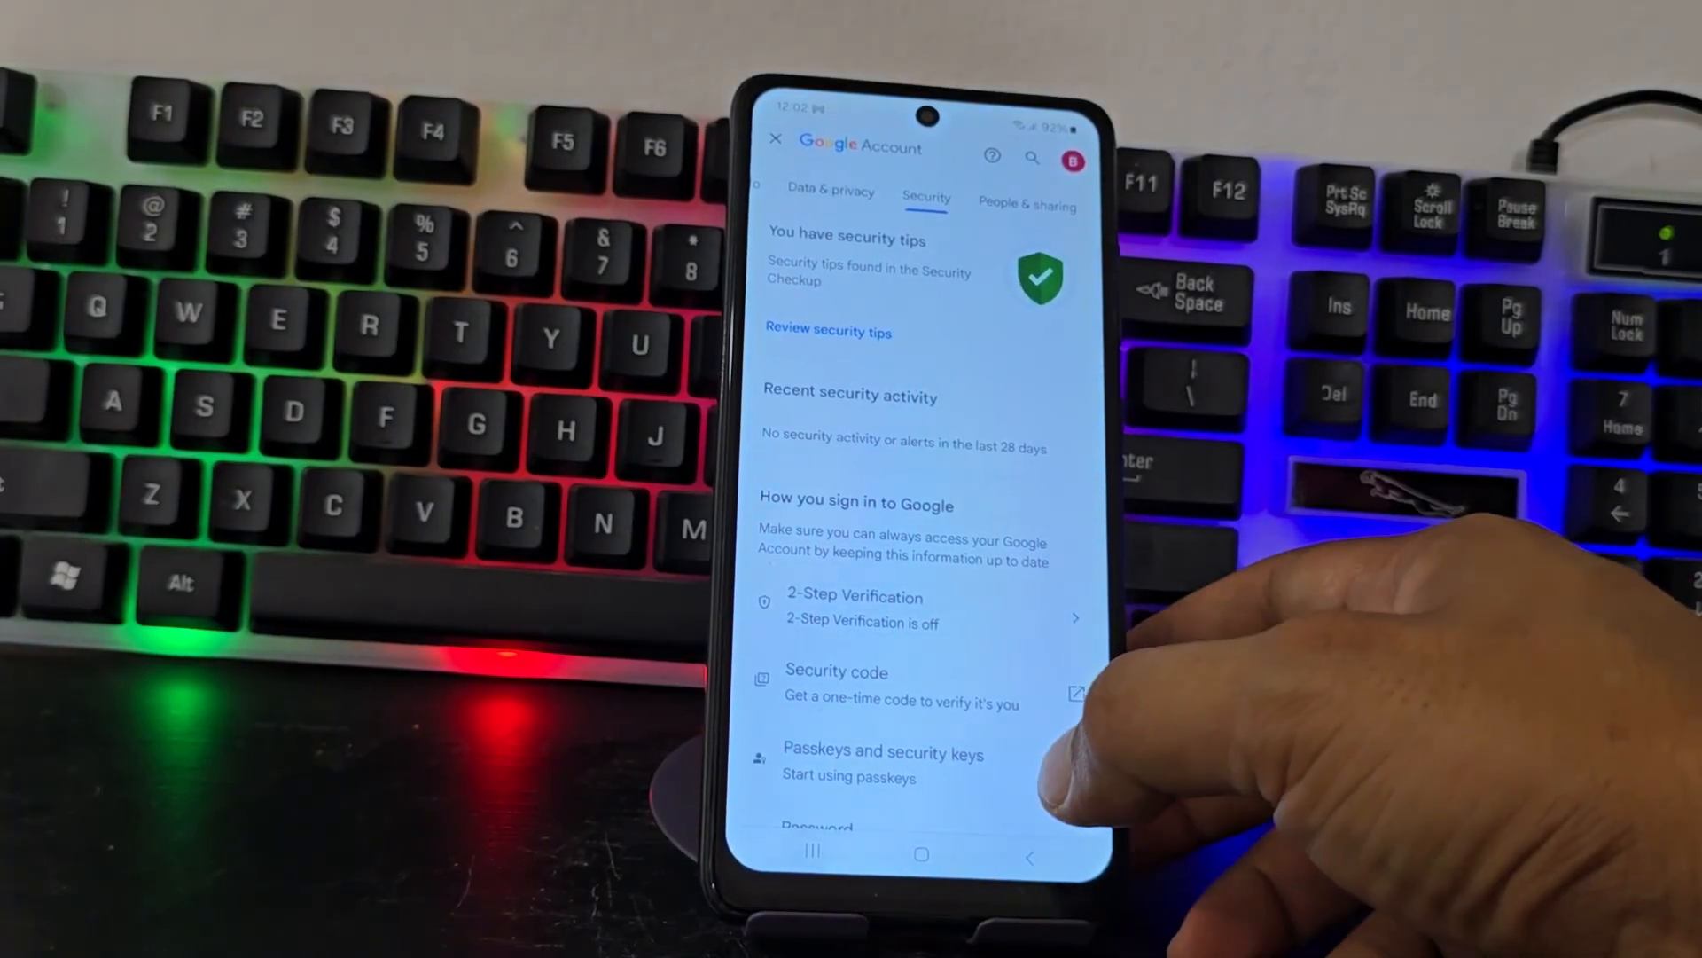
# Step: Scroll to 'How you sign in to Google' and open Password
pyautogui.scroll(-3)
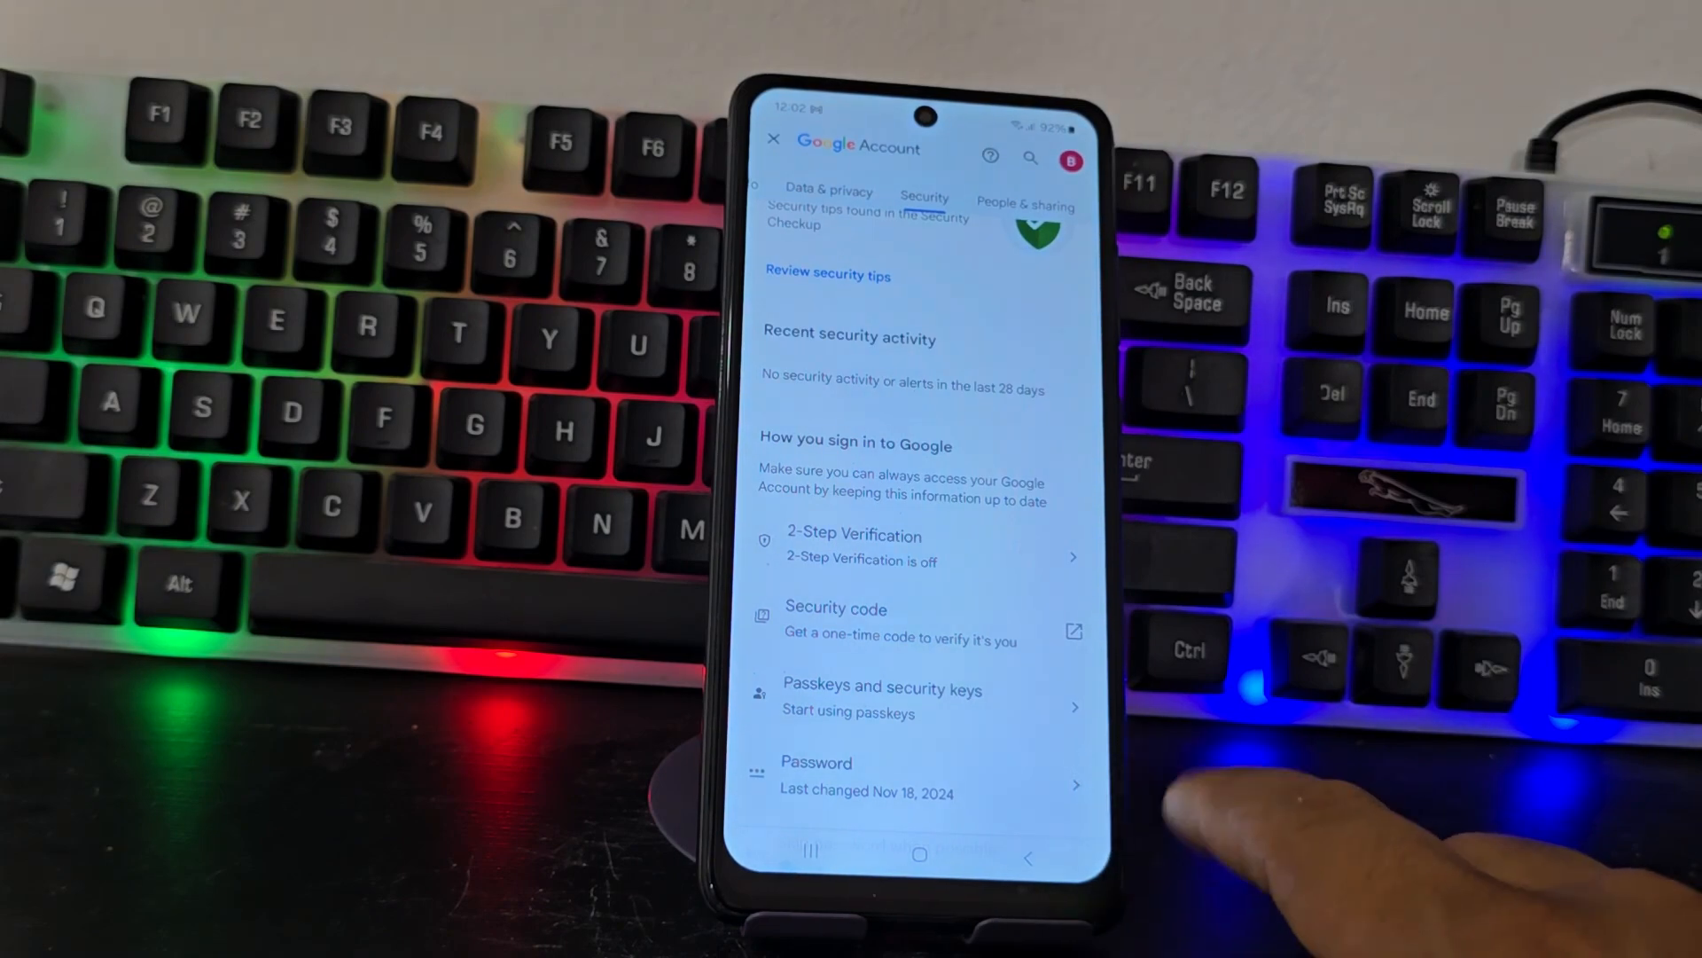
pyautogui.moveTo(1412, 847)
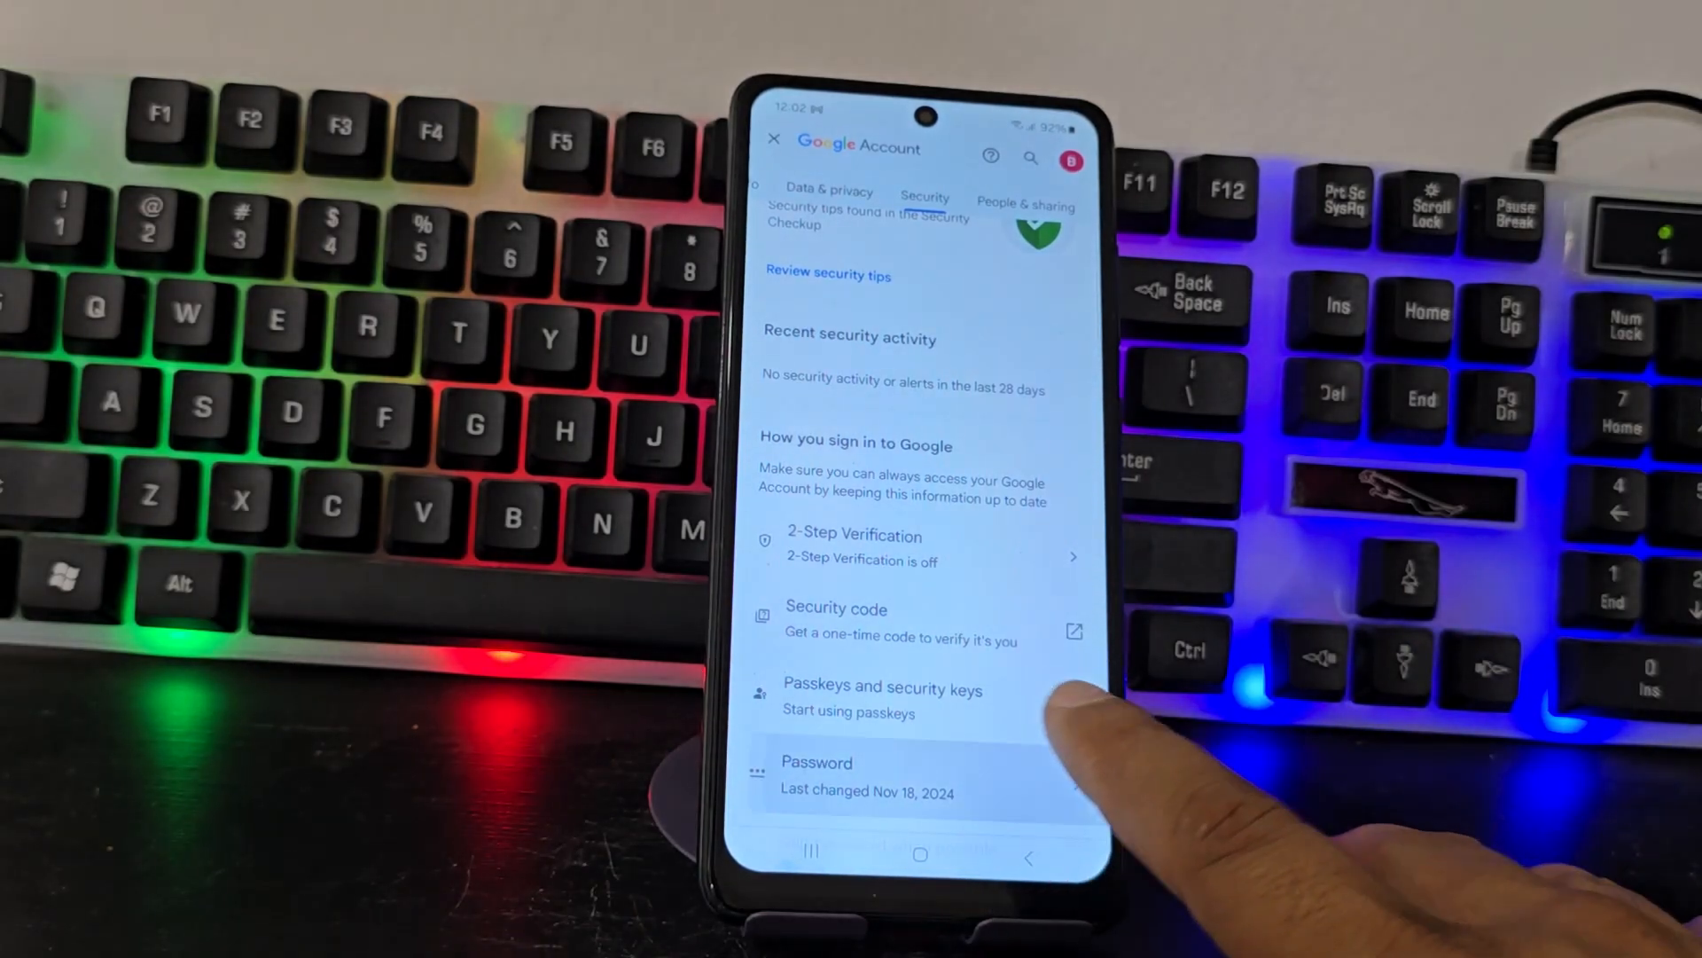
pyautogui.click(858, 775)
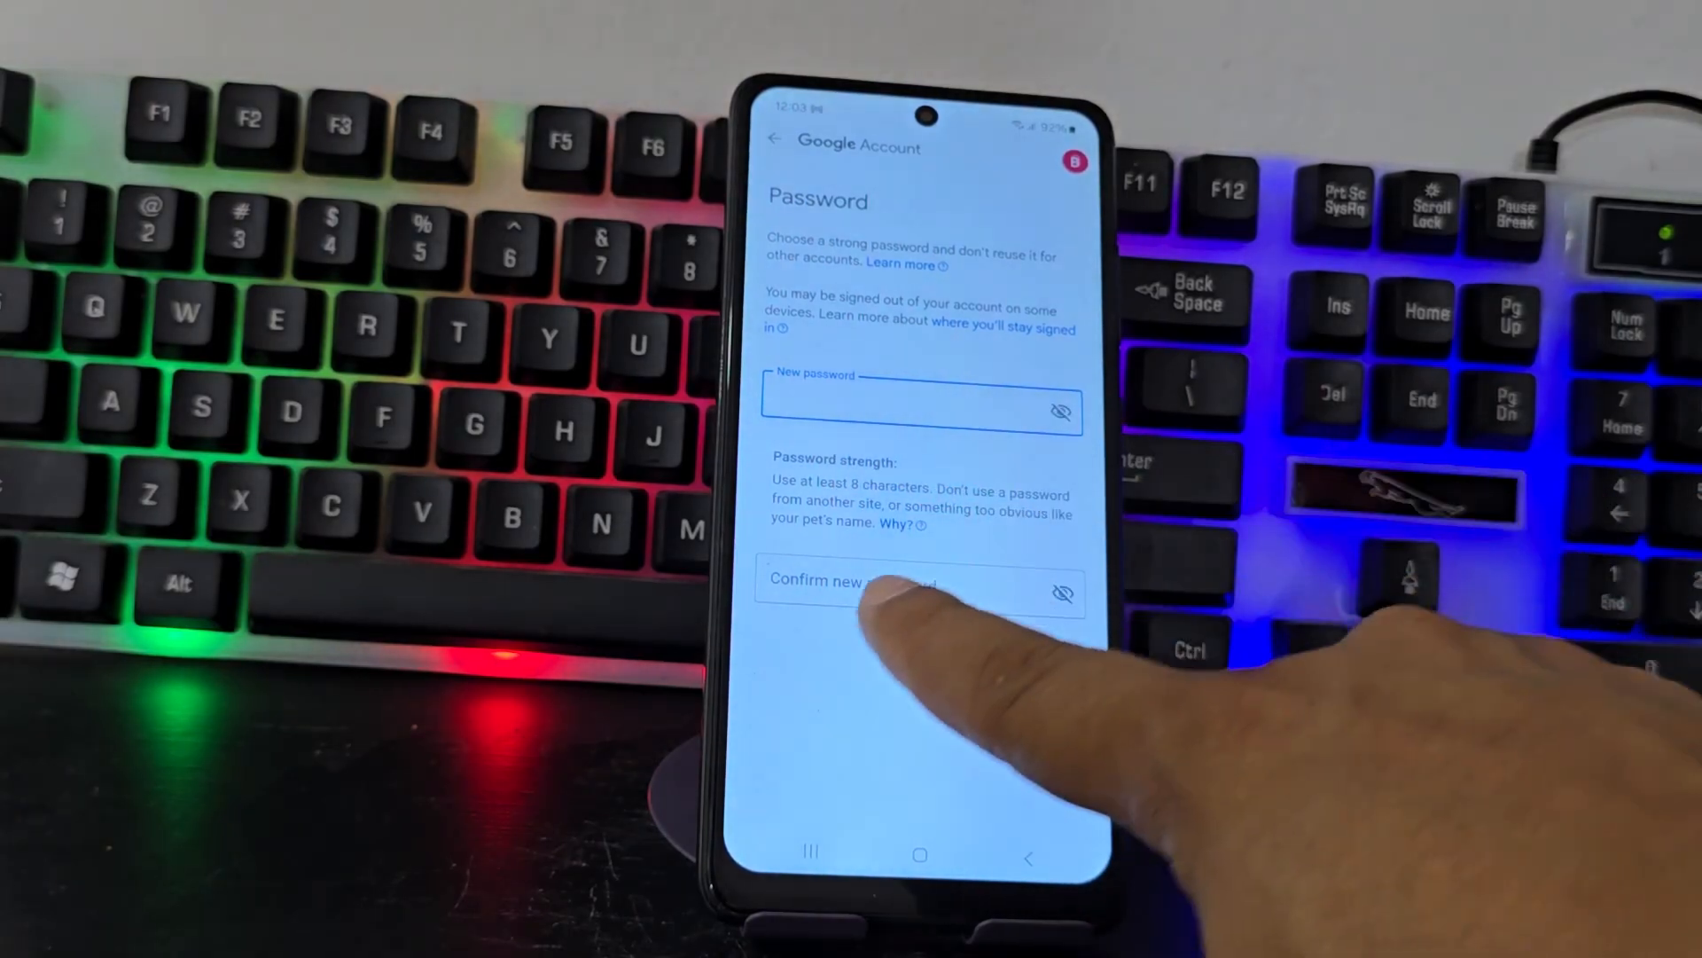
# Step: Enter a strong new password and type it into Confirm new password
pyautogui.click(880, 579)
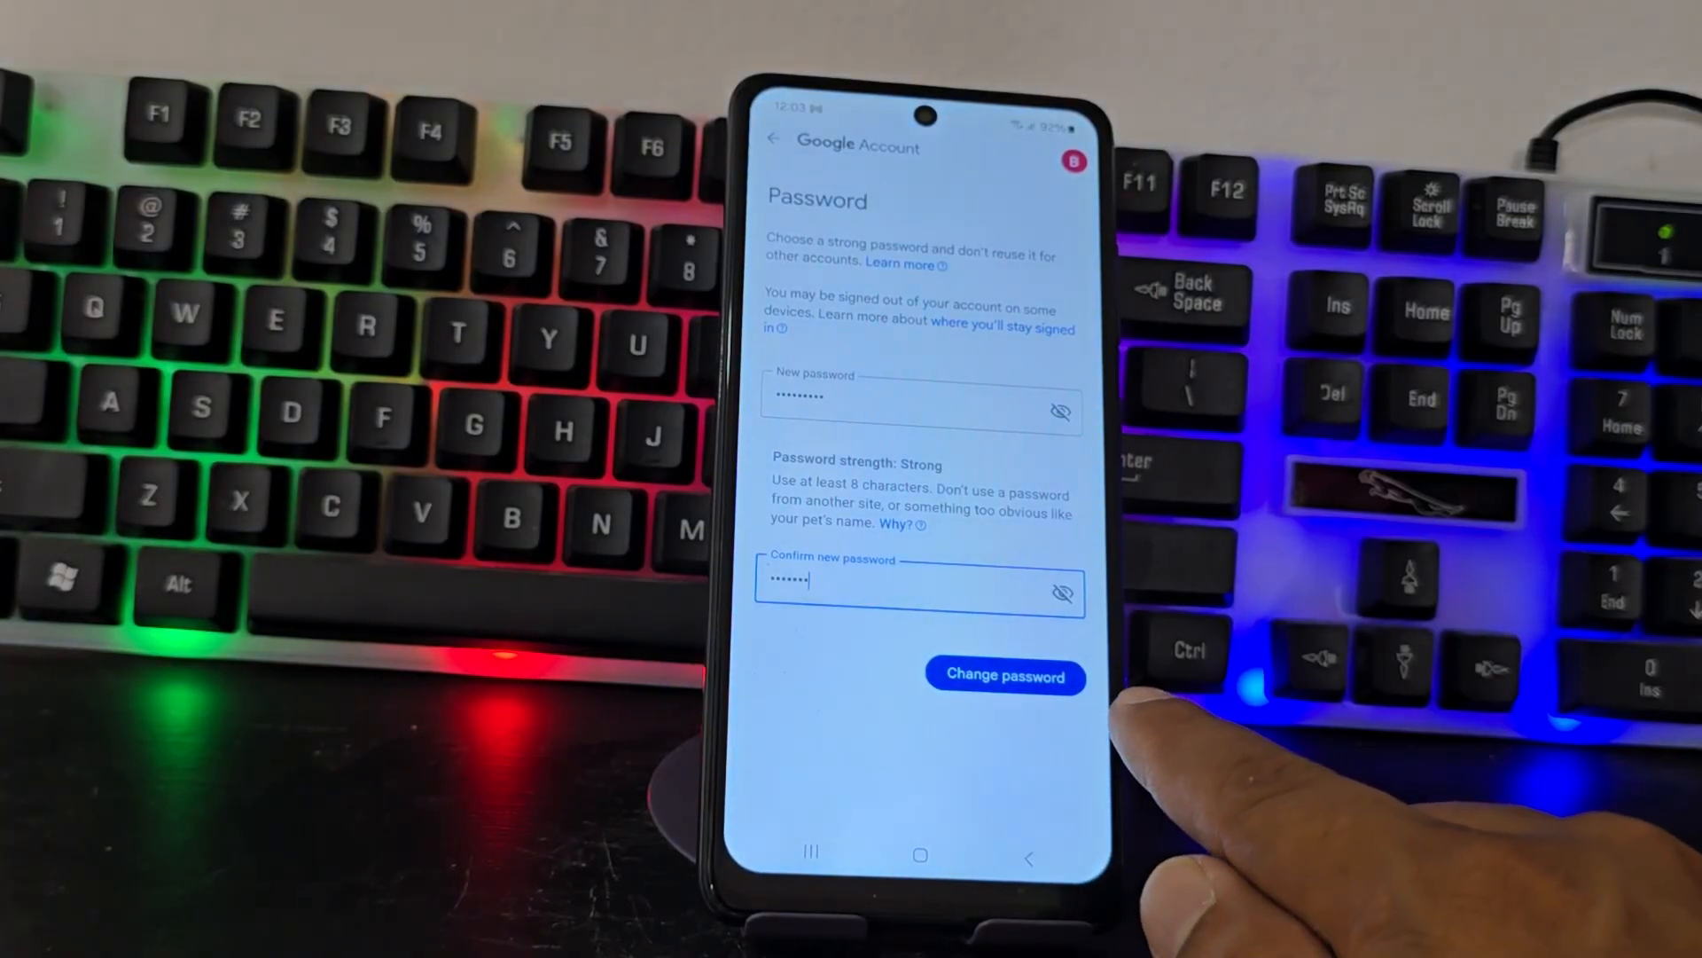
pyautogui.click(1003, 674)
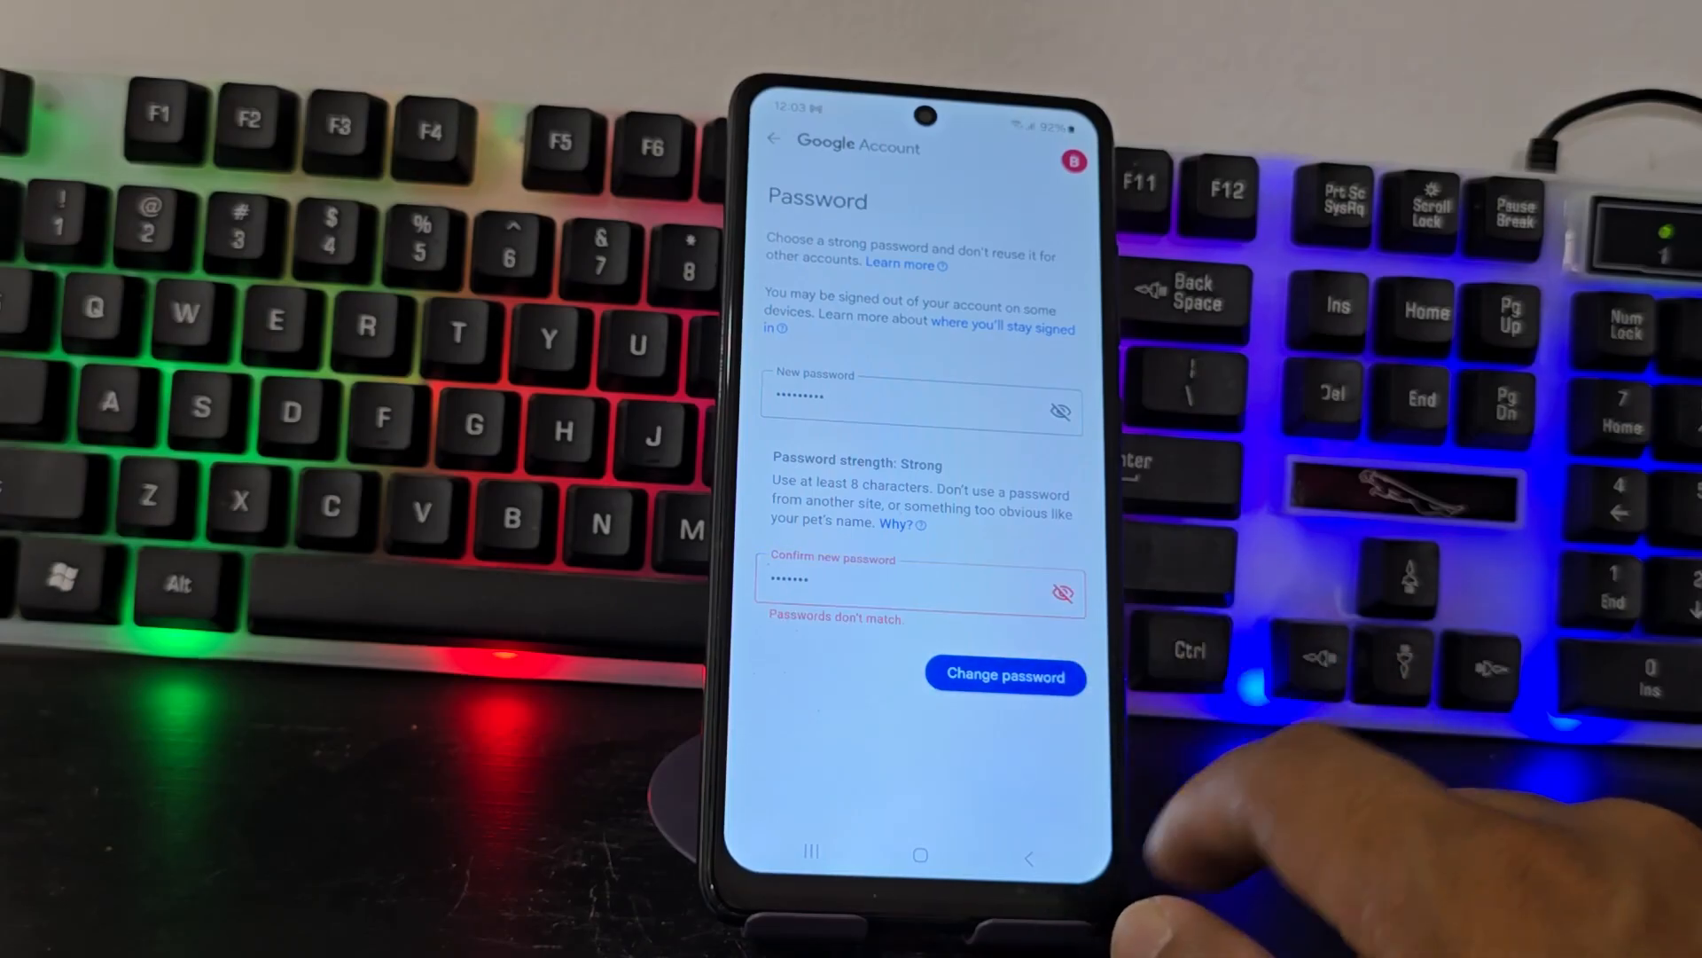